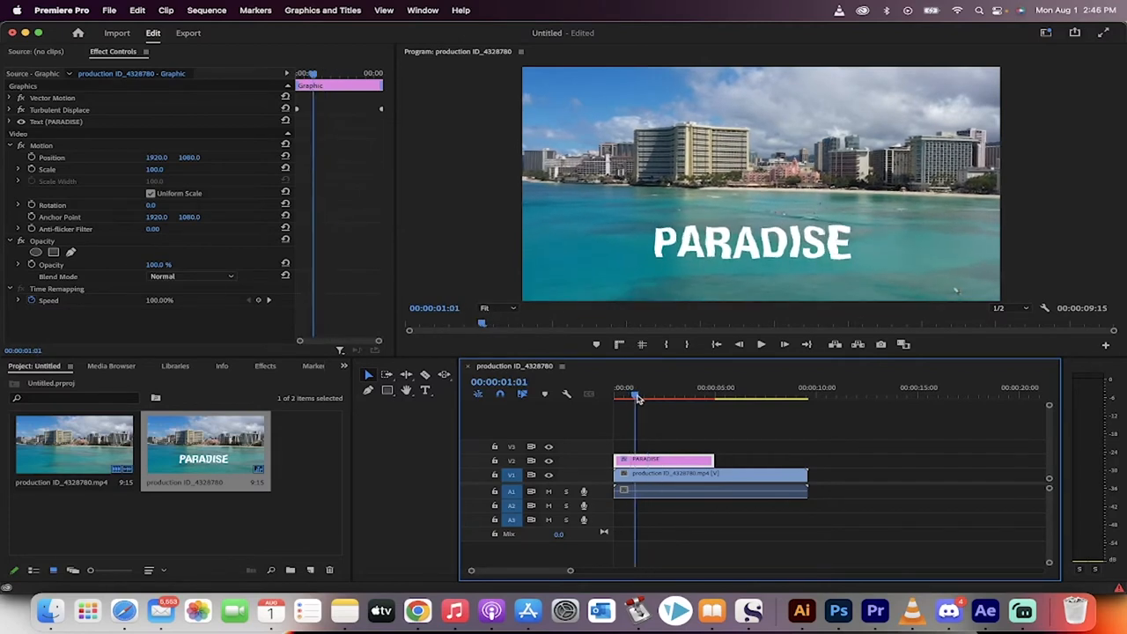
Step: Remove the old title graphic clip from V2, leaving plain beach footage
left_click(627, 398)
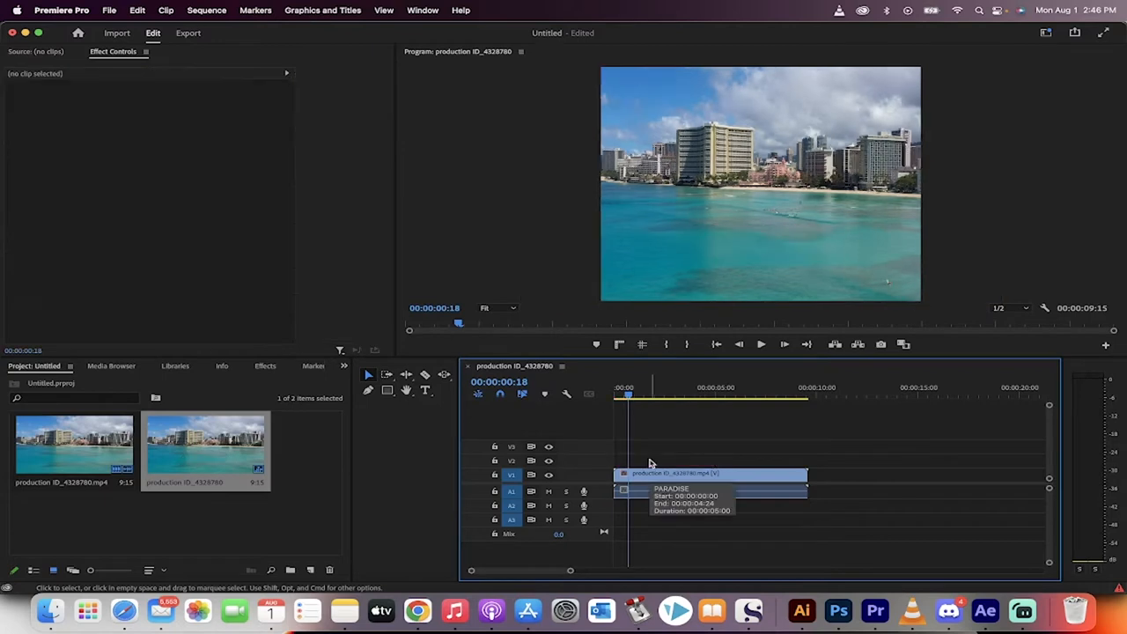
Step: Create a bold white PARADISE title in the lower middle of the Program Monitor
left_click(708, 483)
type("PARA")
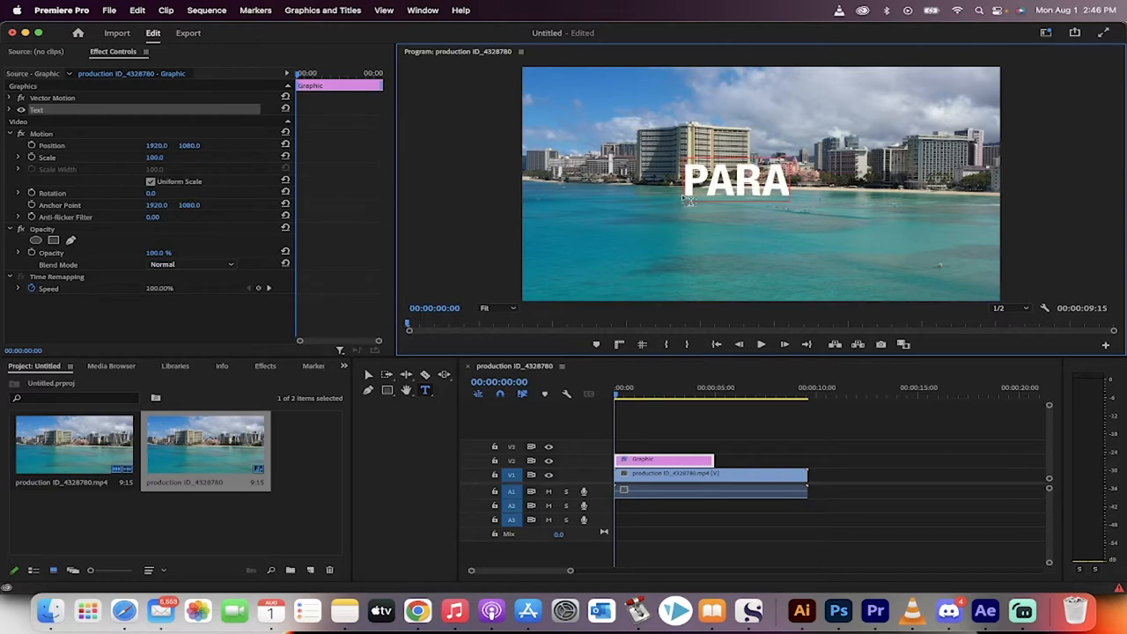
type("DISE")
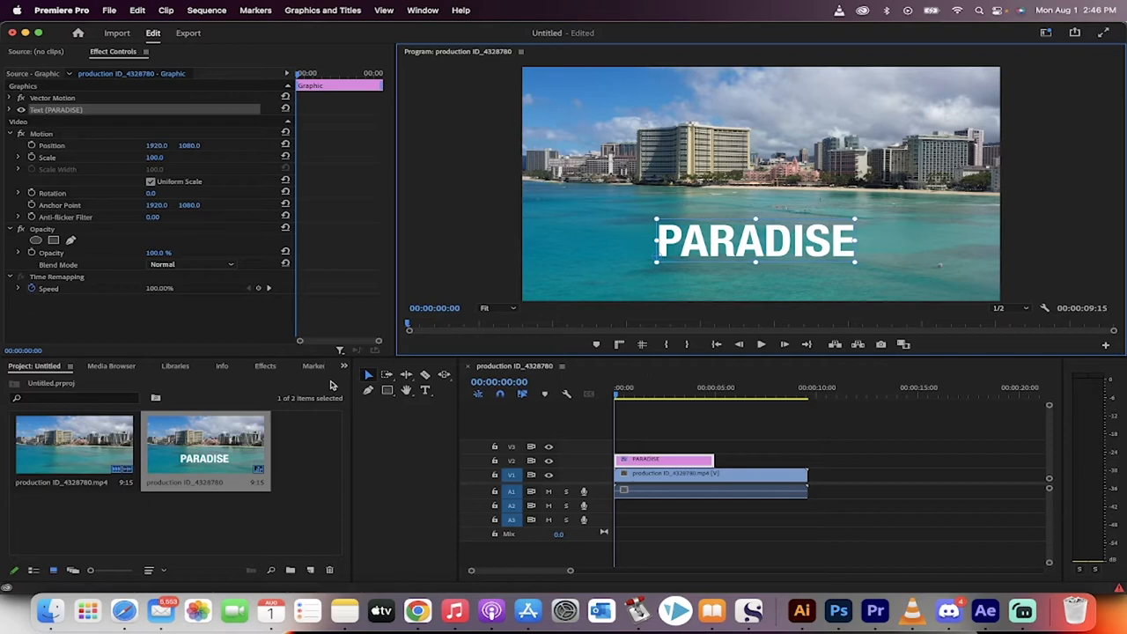
Step: Apply Video Effects > Distort > Turbulent Displace to the PARADISE title clip
left_click(265, 365)
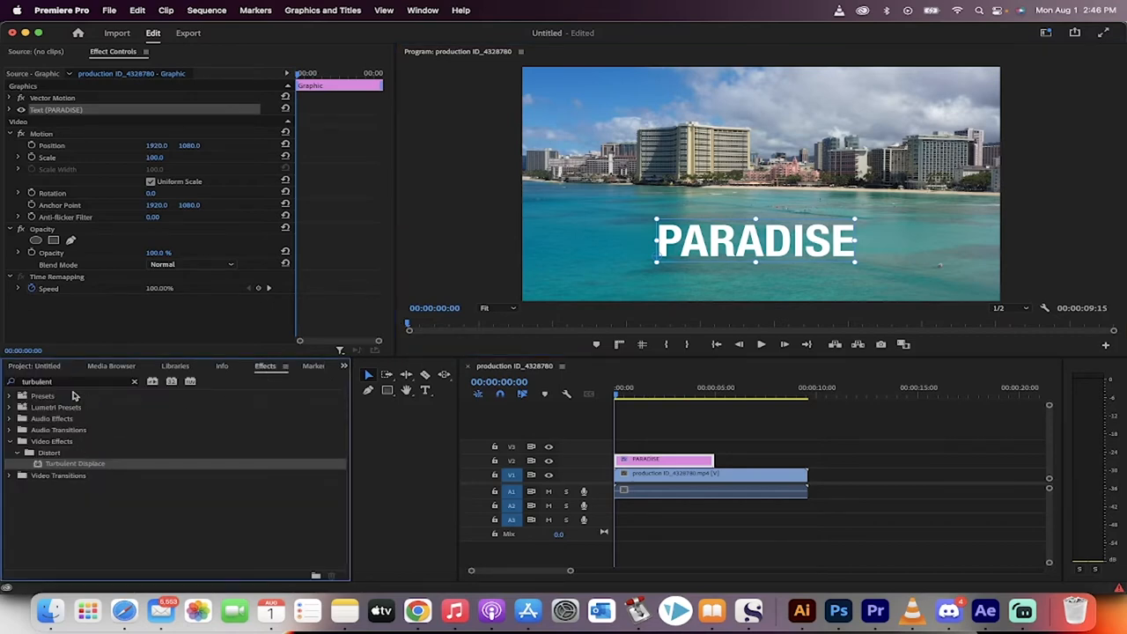
mouse_move(247, 363)
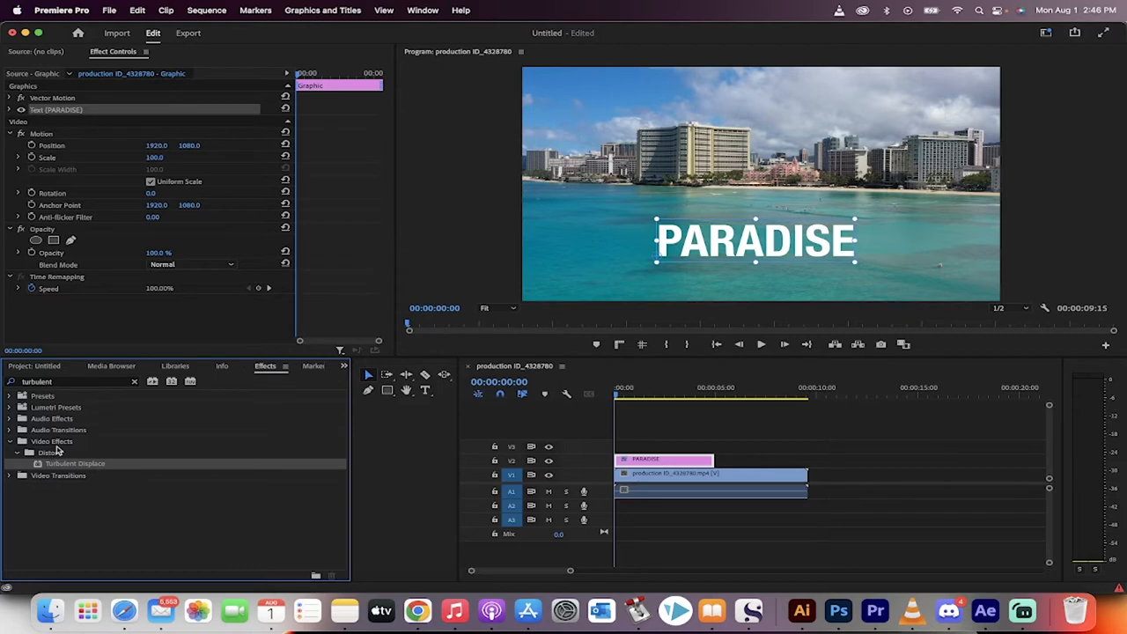
left_click_drag(74, 464, 712, 474)
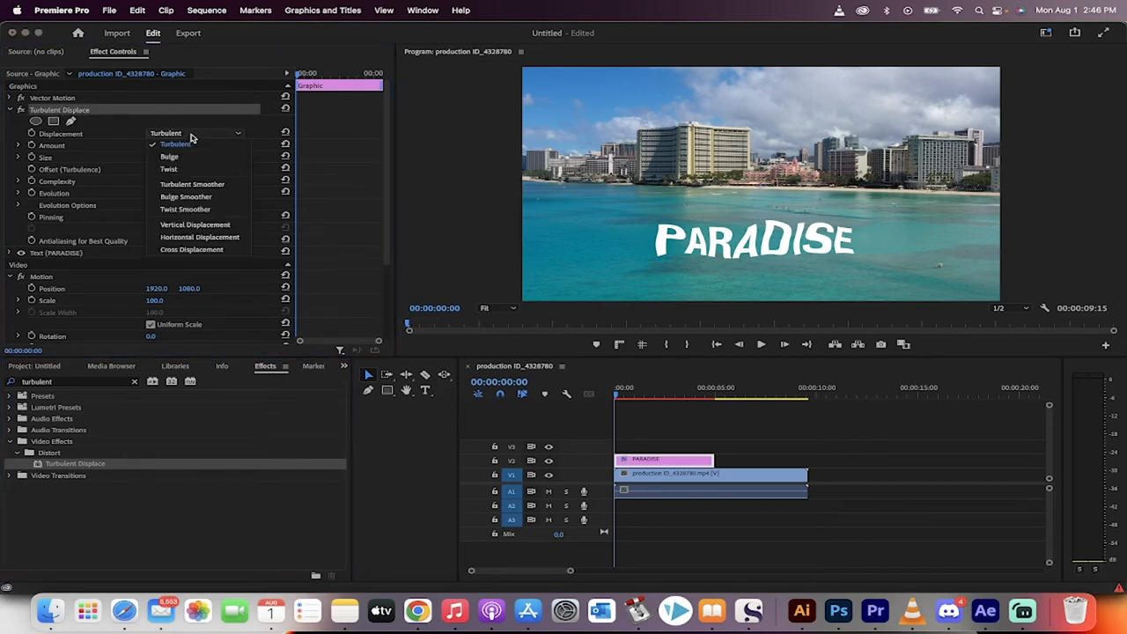
Step: Keep Turbulent displacement, set Amount to 50.0 and start an Offset keyframe at the first frame
left_click(173, 145)
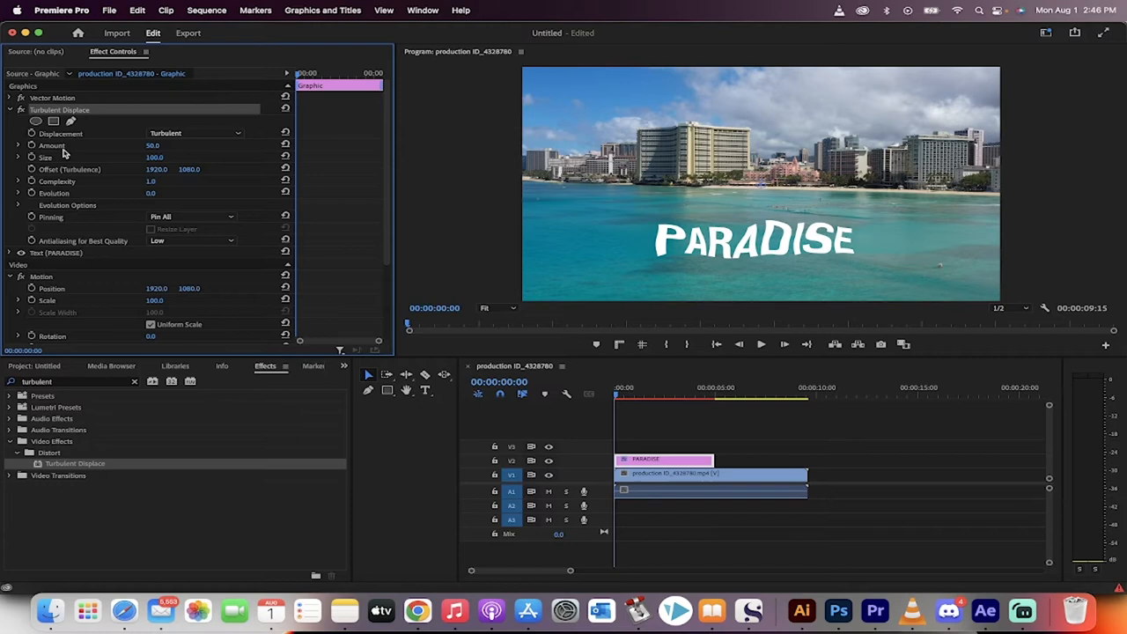
mouse_move(55, 169)
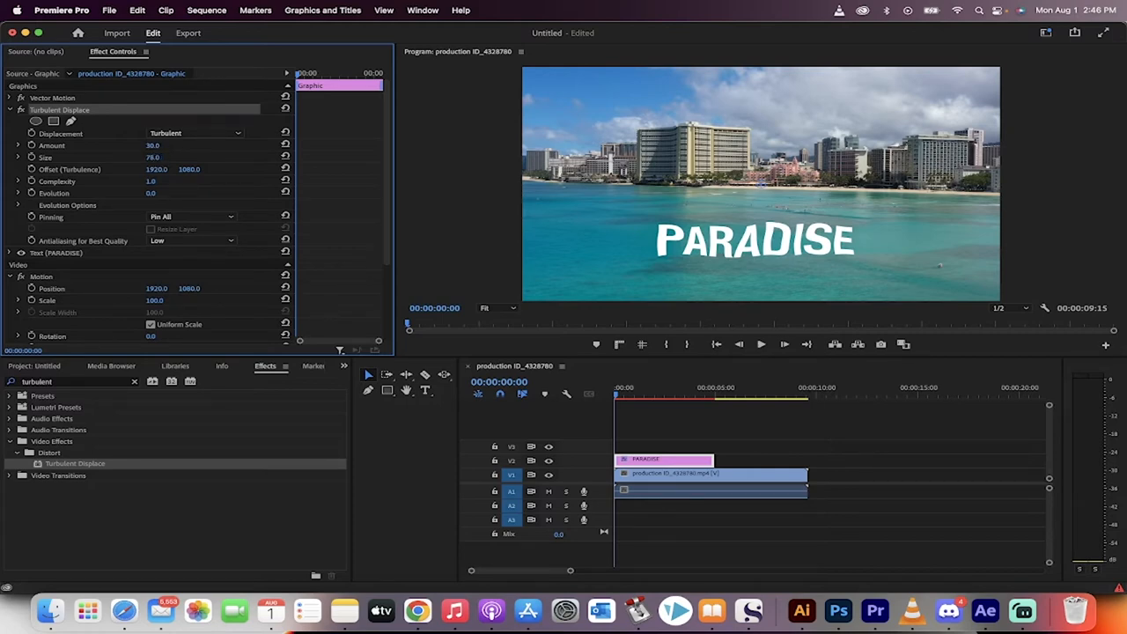
type("50.0")
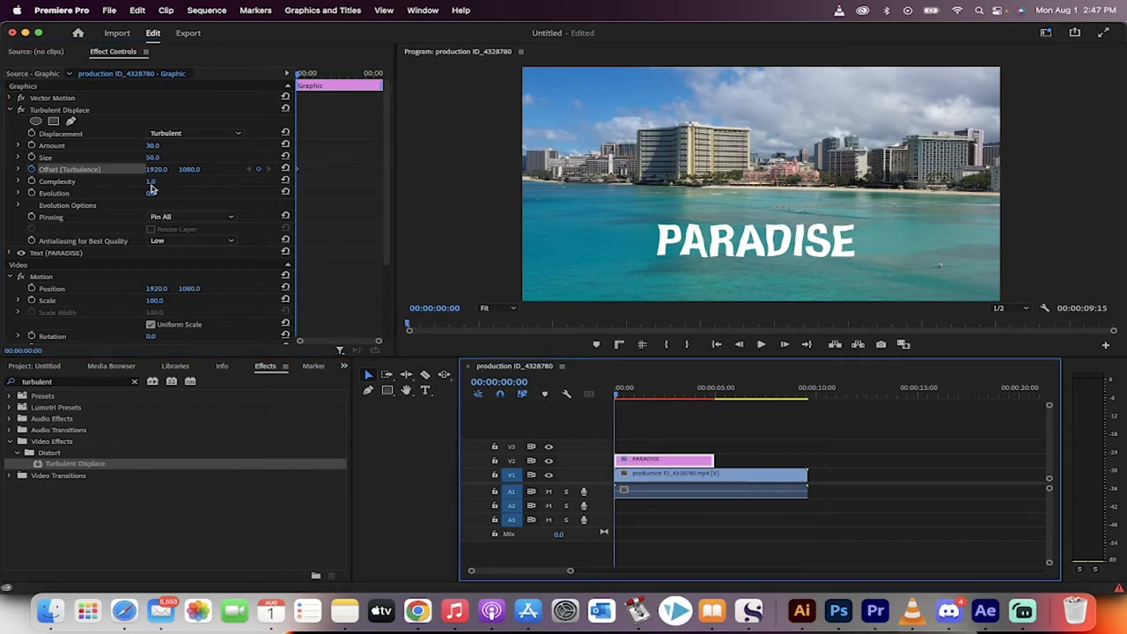
Step: Add a second Offset keyframe near 00:00:04:22 with a larger horizontal value
left_click(662, 397)
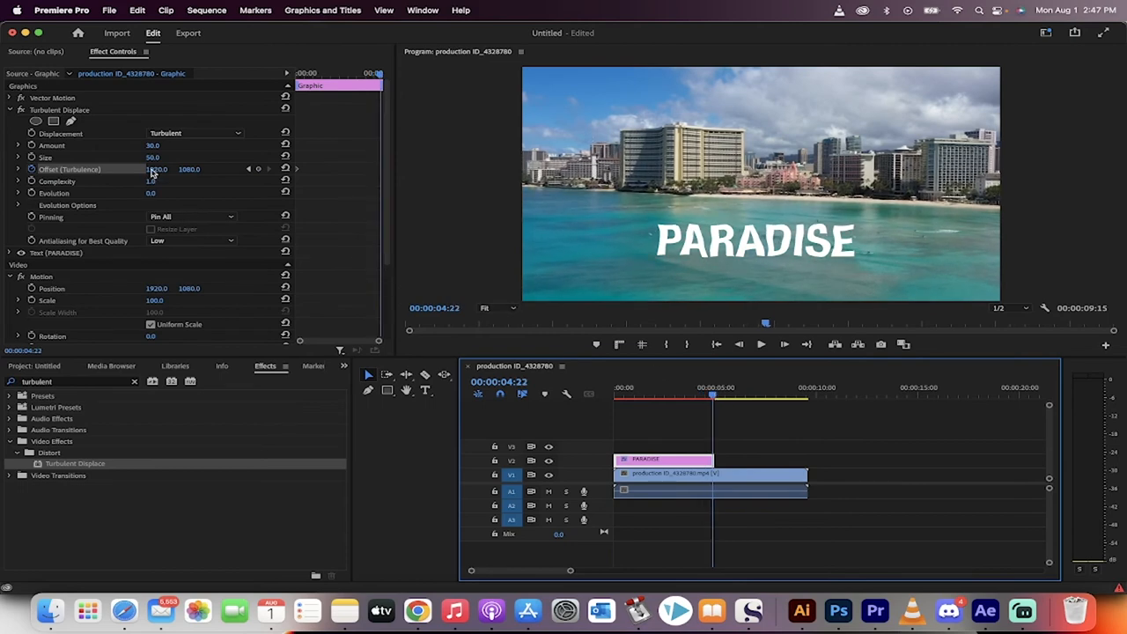
left_click_drag(157, 170, 162, 169)
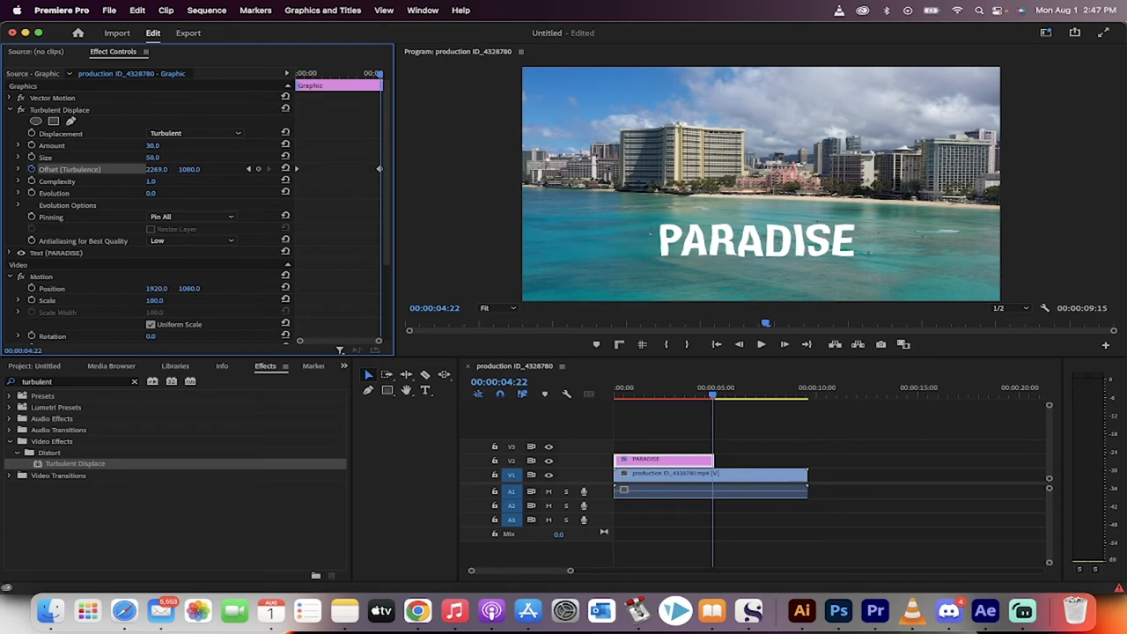
left_click_drag(155, 169, 166, 169)
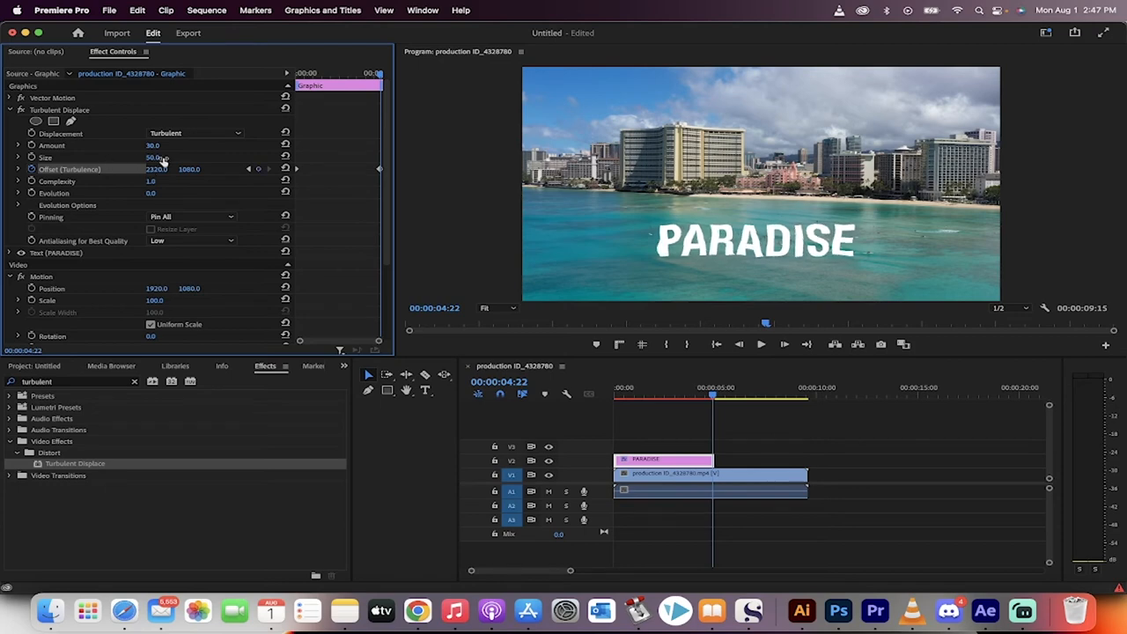